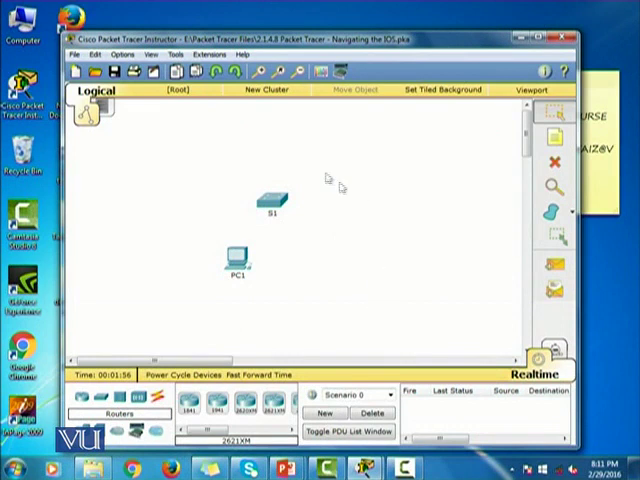
pyautogui.moveTo(288, 257)
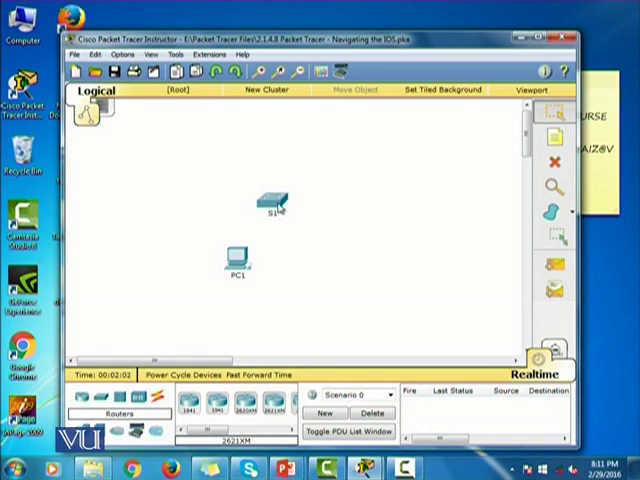
pyautogui.moveTo(368, 258)
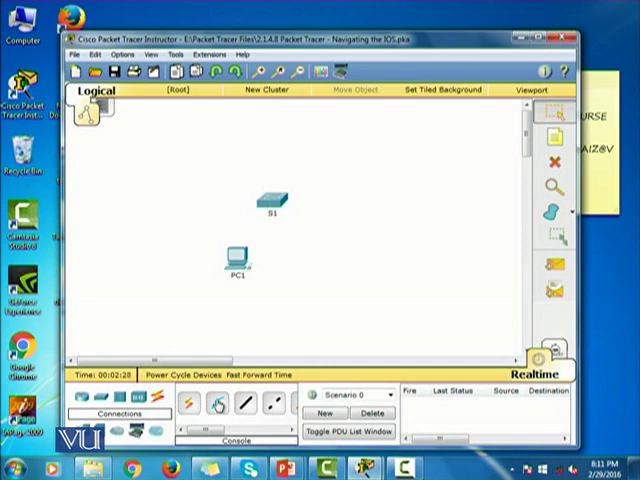
# Link PC1's RS 232 port to switch S1's Console port with a console cable
pyautogui.click(215, 405)
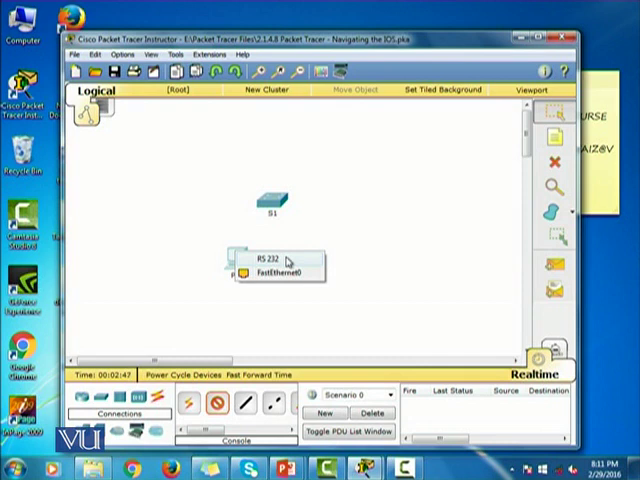
pyautogui.click(277, 271)
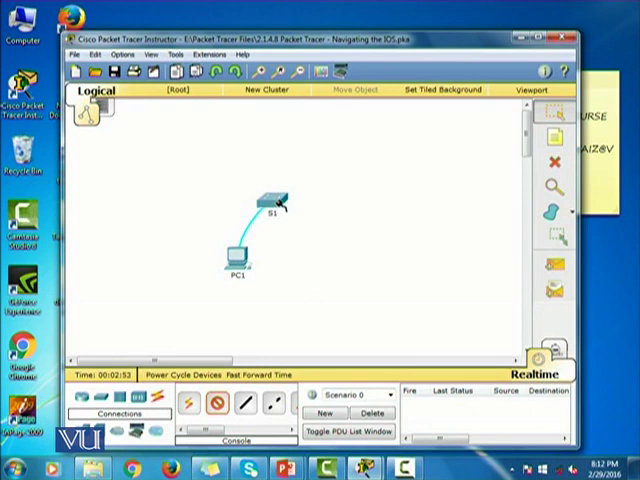
pyautogui.click(270, 203)
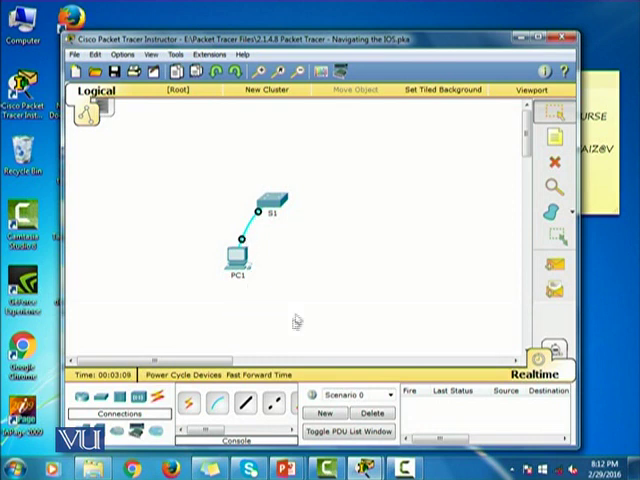
pyautogui.moveTo(258, 302)
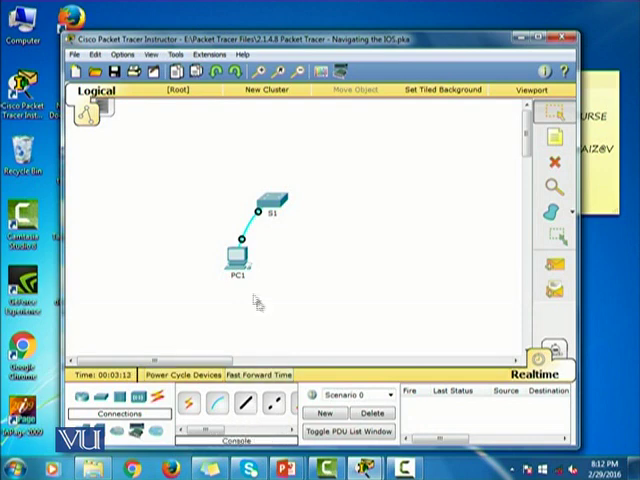
# Launch PC1's Desktop Terminal and accept the default Terminal Configuration settings
pyautogui.doubleClick(236, 270)
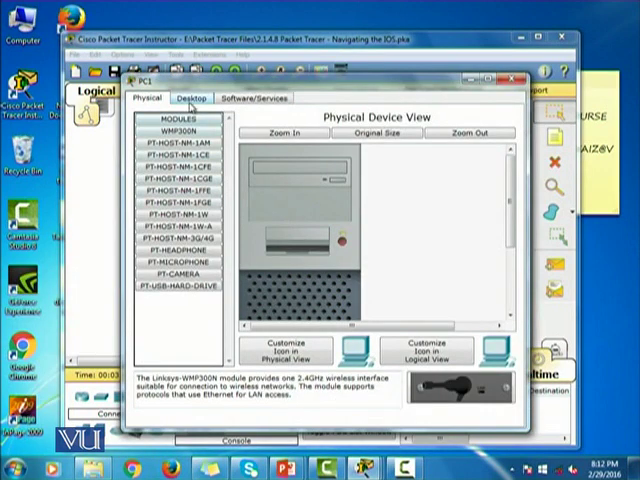
pyautogui.click(192, 98)
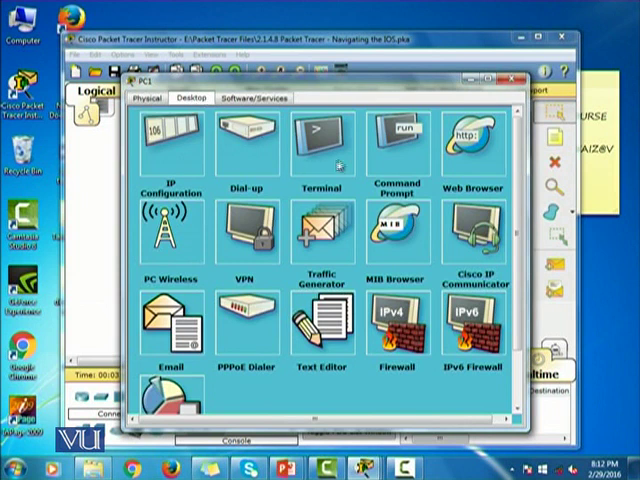
pyautogui.click(322, 140)
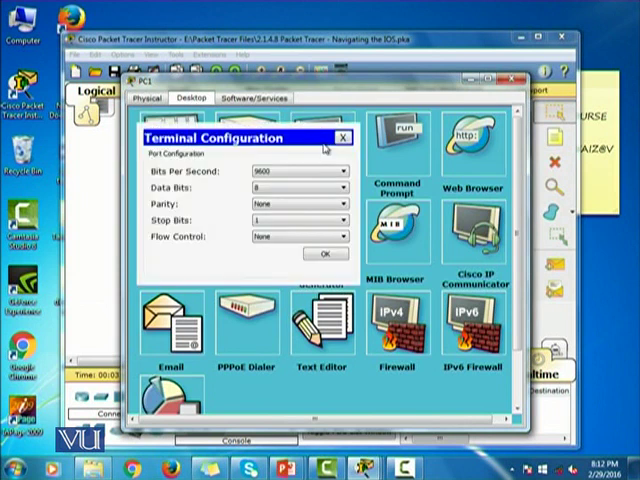
pyautogui.moveTo(305, 155)
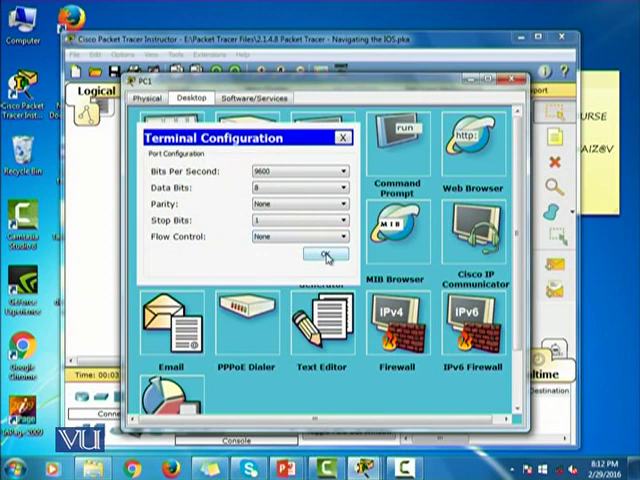
pyautogui.click(321, 250)
pyautogui.write('?')
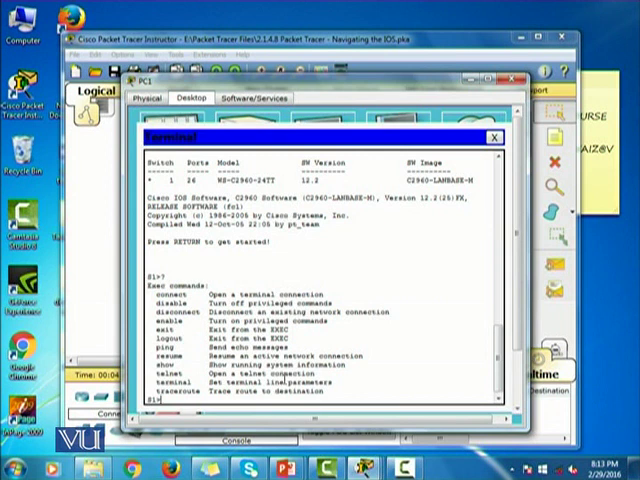
# Type 'ta' at the S1> prompt to explore context help for abbreviated commands
pyautogui.write('ta')
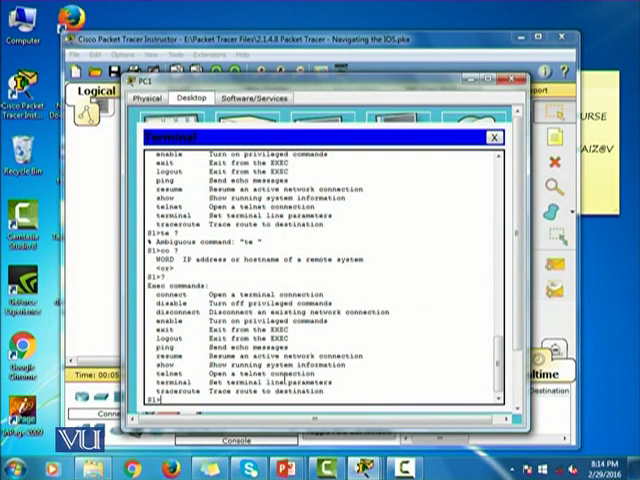
# Enter 'ena' and 'en' at S1's prompt to reach the S1# privileged prompt
pyautogui.write('enabl')
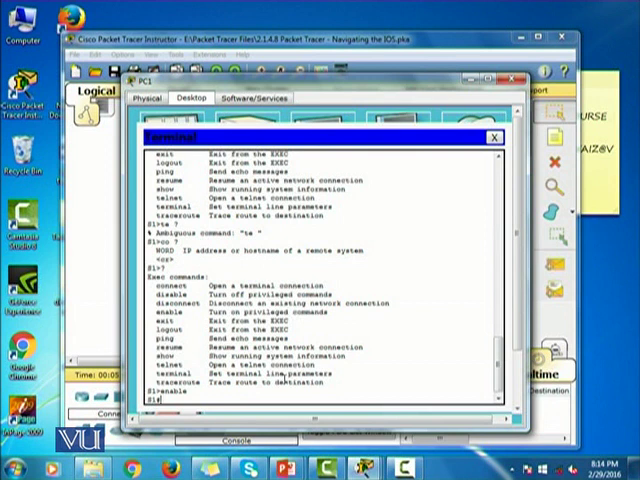
pyautogui.write('en')
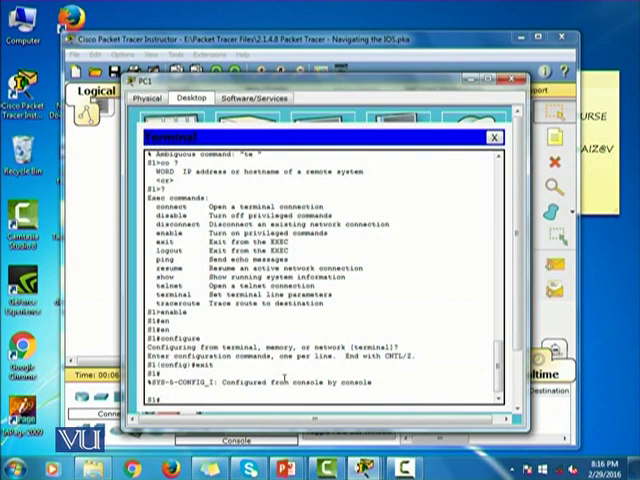
# Type exit to leave global configuration mode back to S1#
pyautogui.write('exit')
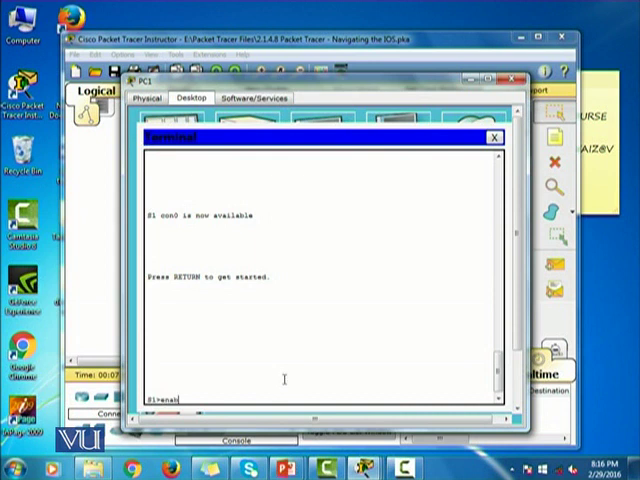
# Run the typed enable command to reach the S1# prompt
pyautogui.press('Return')
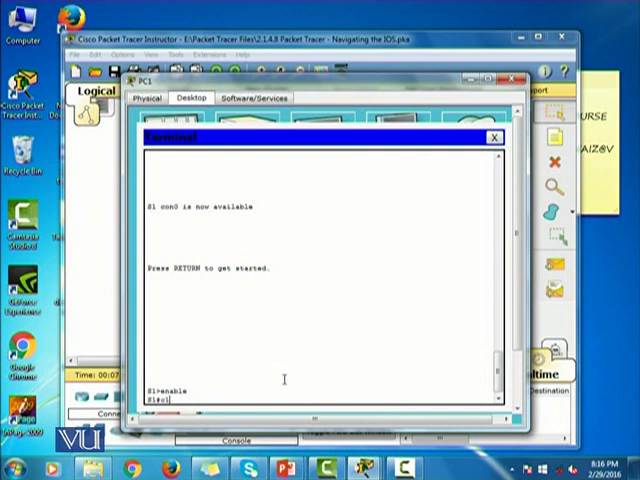
# Run 'clock ?' and 'clock set ?' to see the set option and hh:mm:ss format
pyautogui.write('clock')
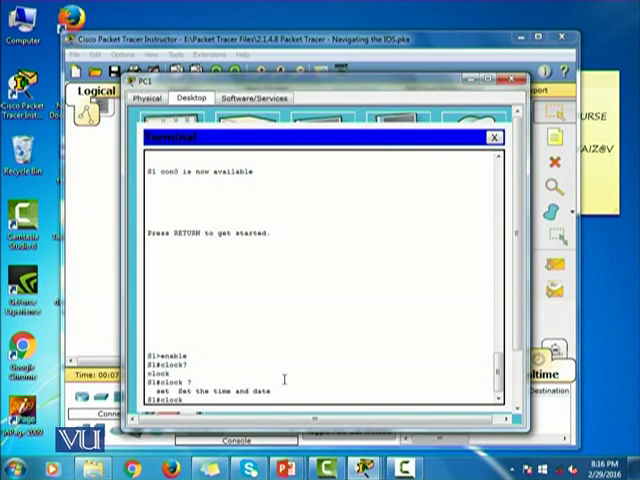
pyautogui.write('clock')
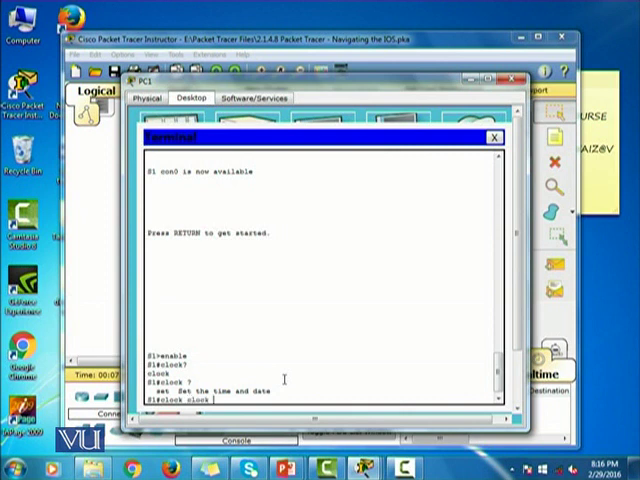
pyautogui.write('set')
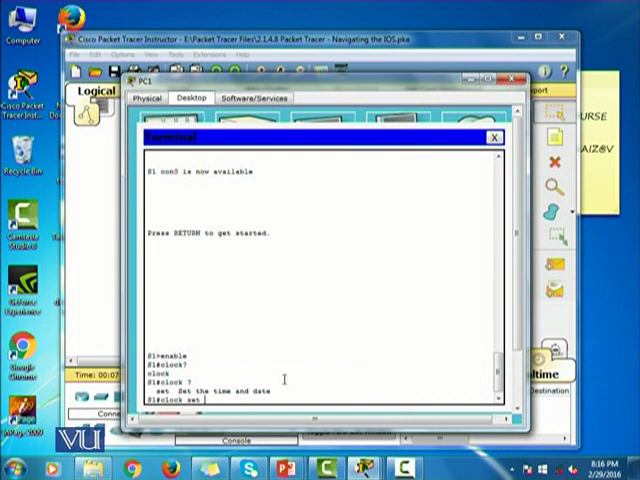
pyautogui.press('Return')
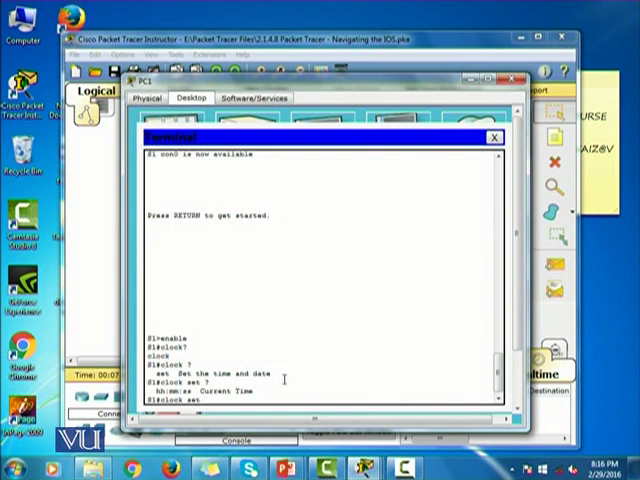
# Enter 'clock set 03:23:15 13 November' with the year, then begin typing show
pyautogui.write('03:')
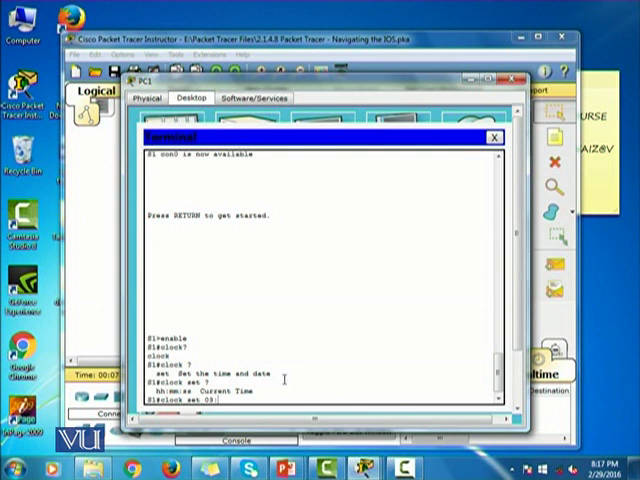
pyautogui.write('23:')
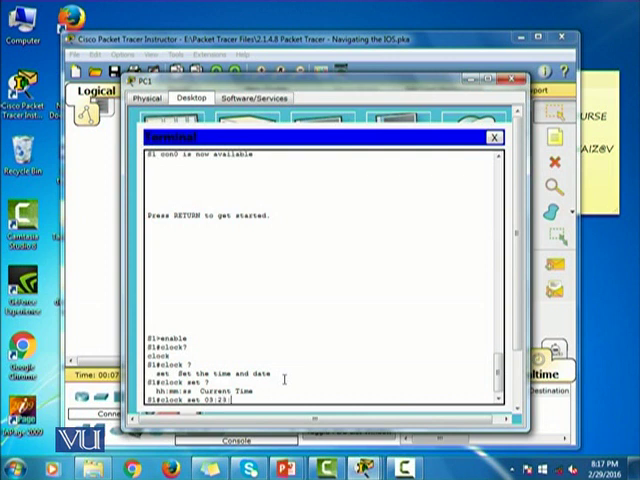
pyautogui.write('15')
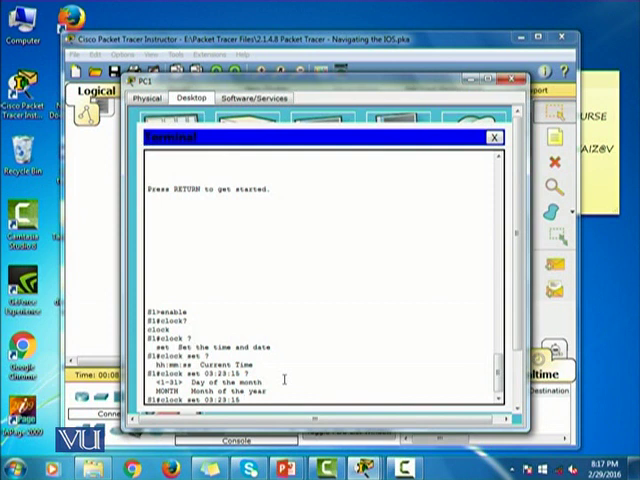
pyautogui.write('19')
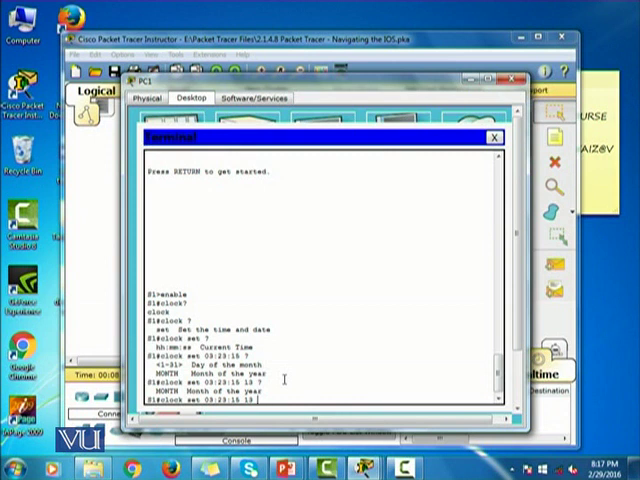
pyautogui.write('Nov')
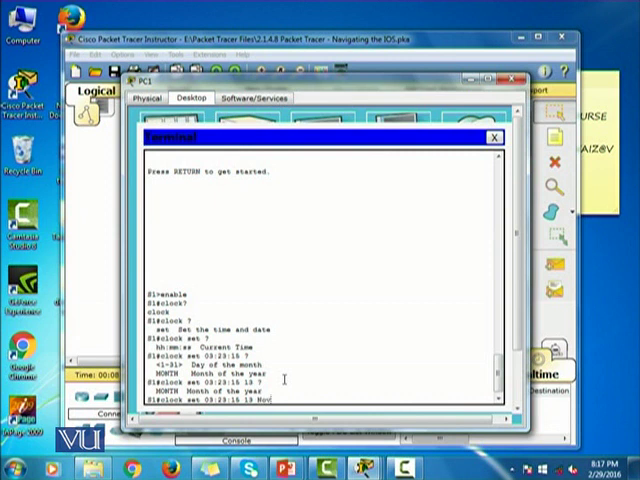
pyautogui.write('ember')
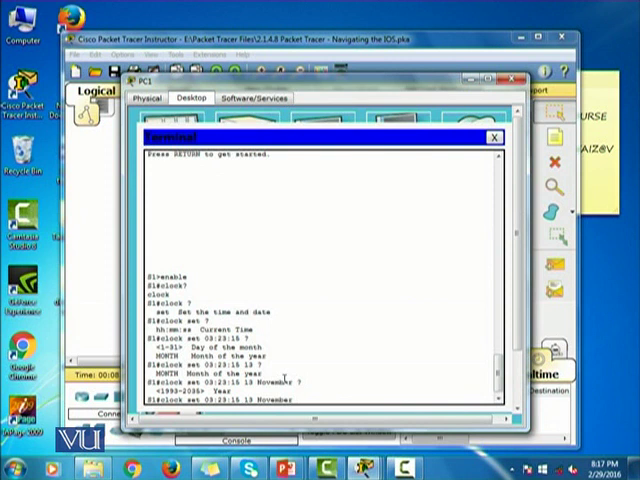
pyautogui.write('2016')
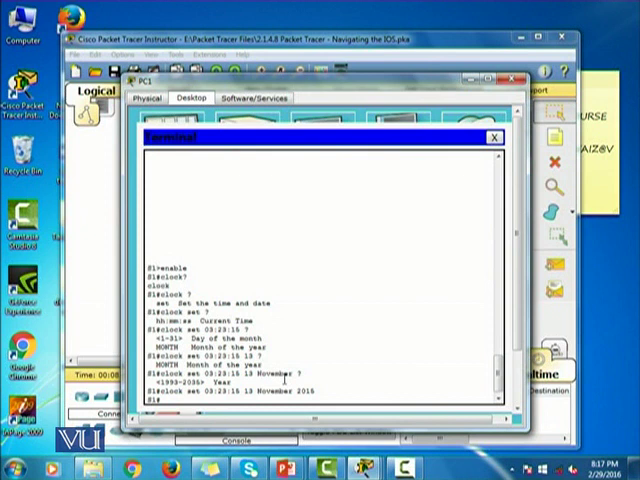
pyautogui.write('show')
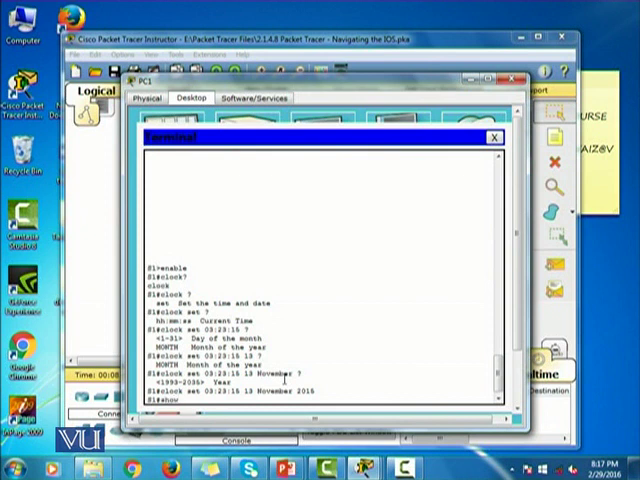